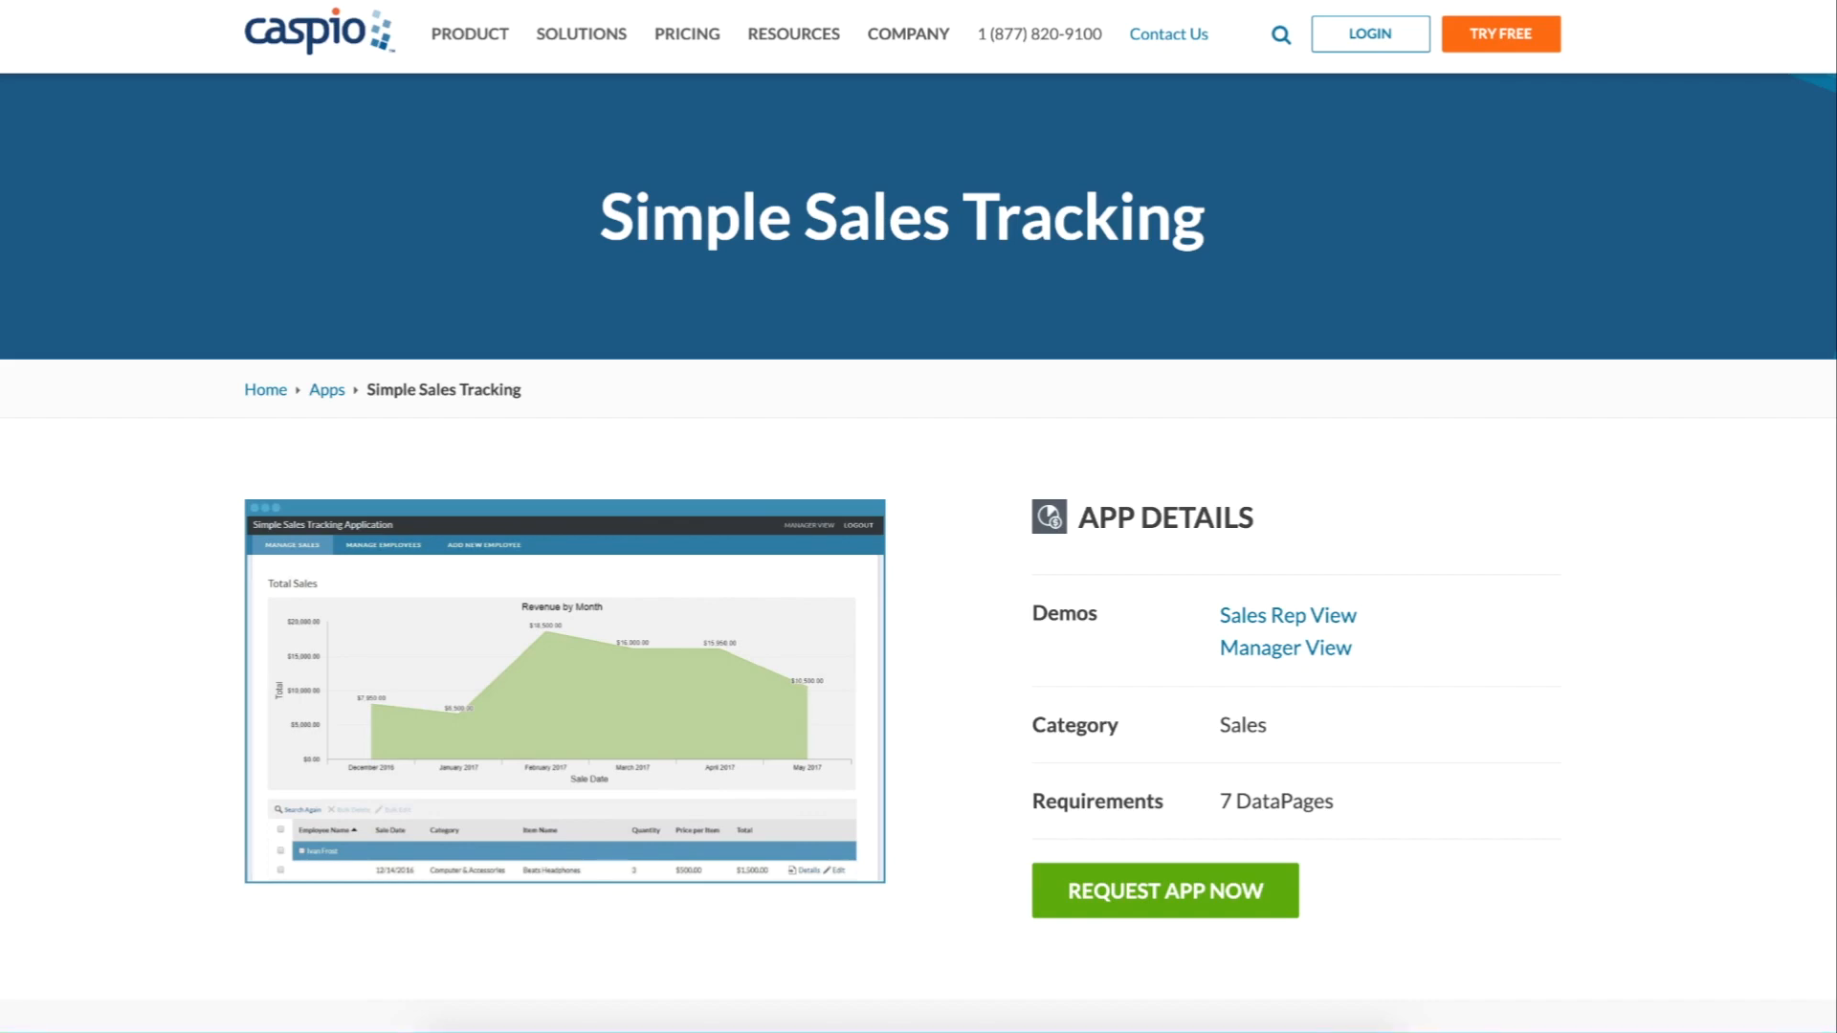
Log into the Sales Rep demo and view Team Sales, Add New Sale, then Manager View.
{"action": "left_click", "coordinate": [1286, 615]}
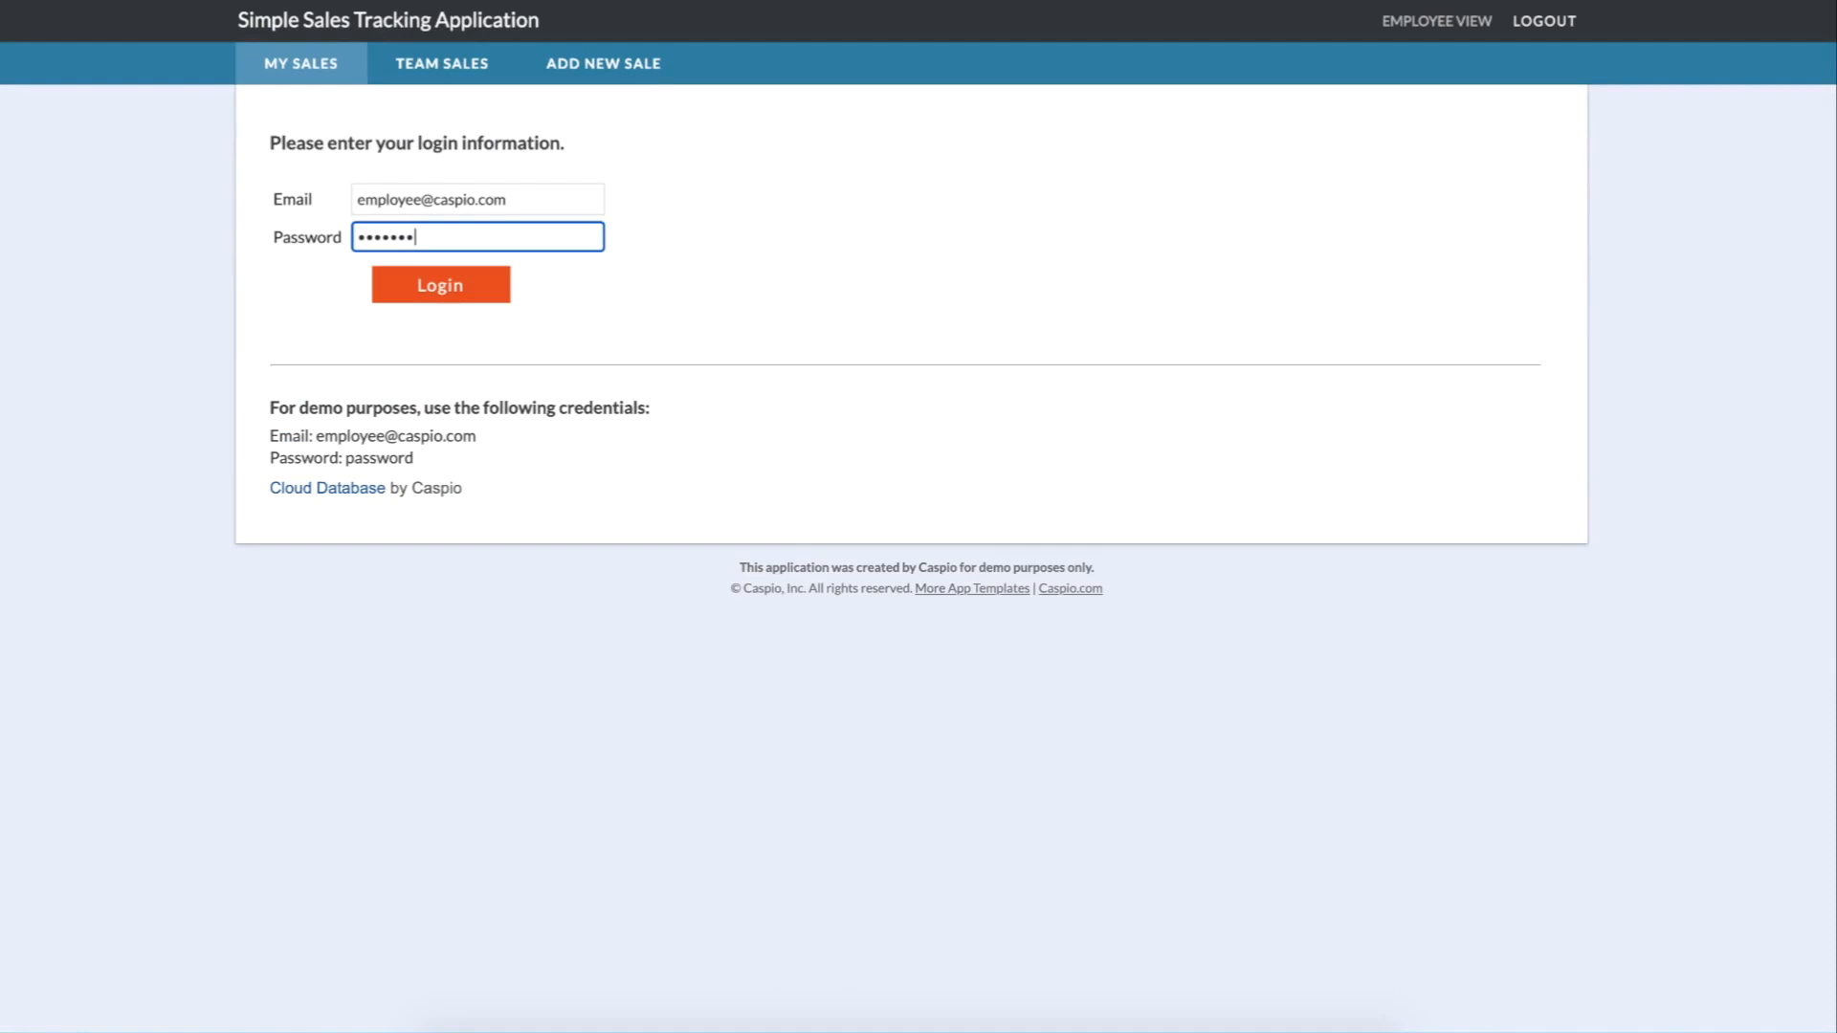
{"action": "left_click", "coordinate": [439, 285]}
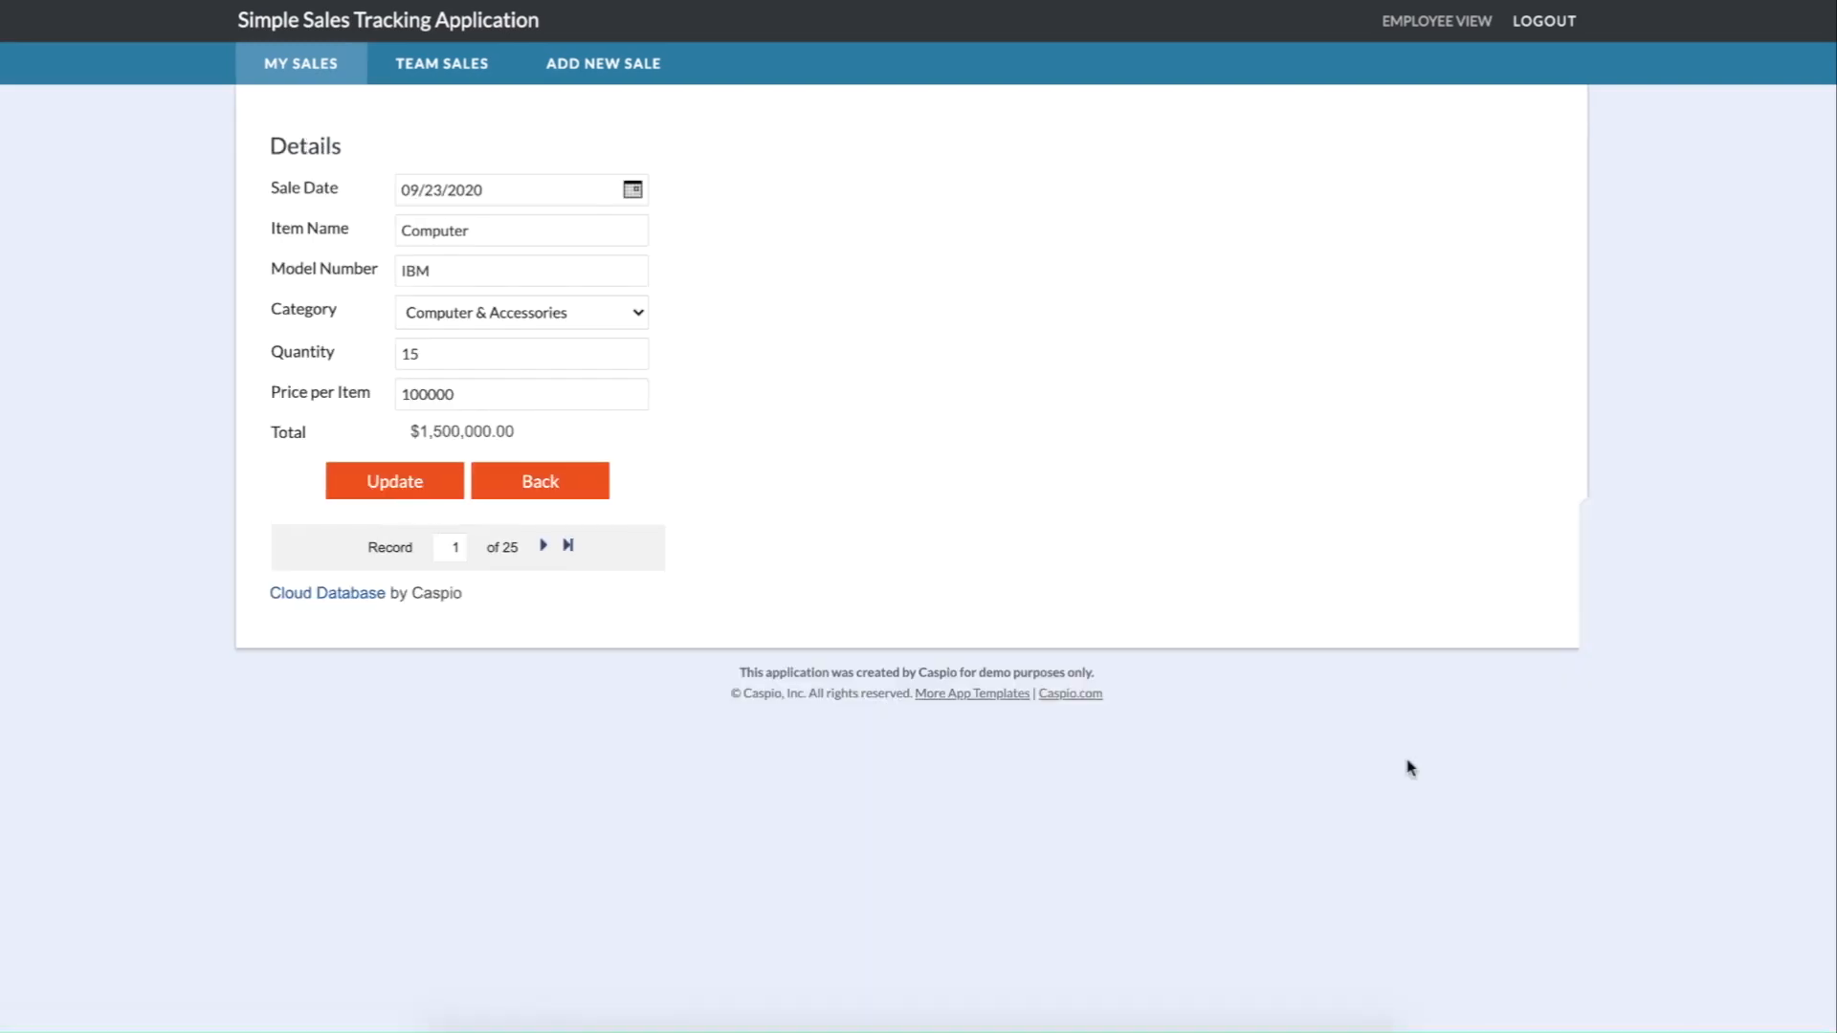
{"action": "left_click", "coordinate": [442, 64]}
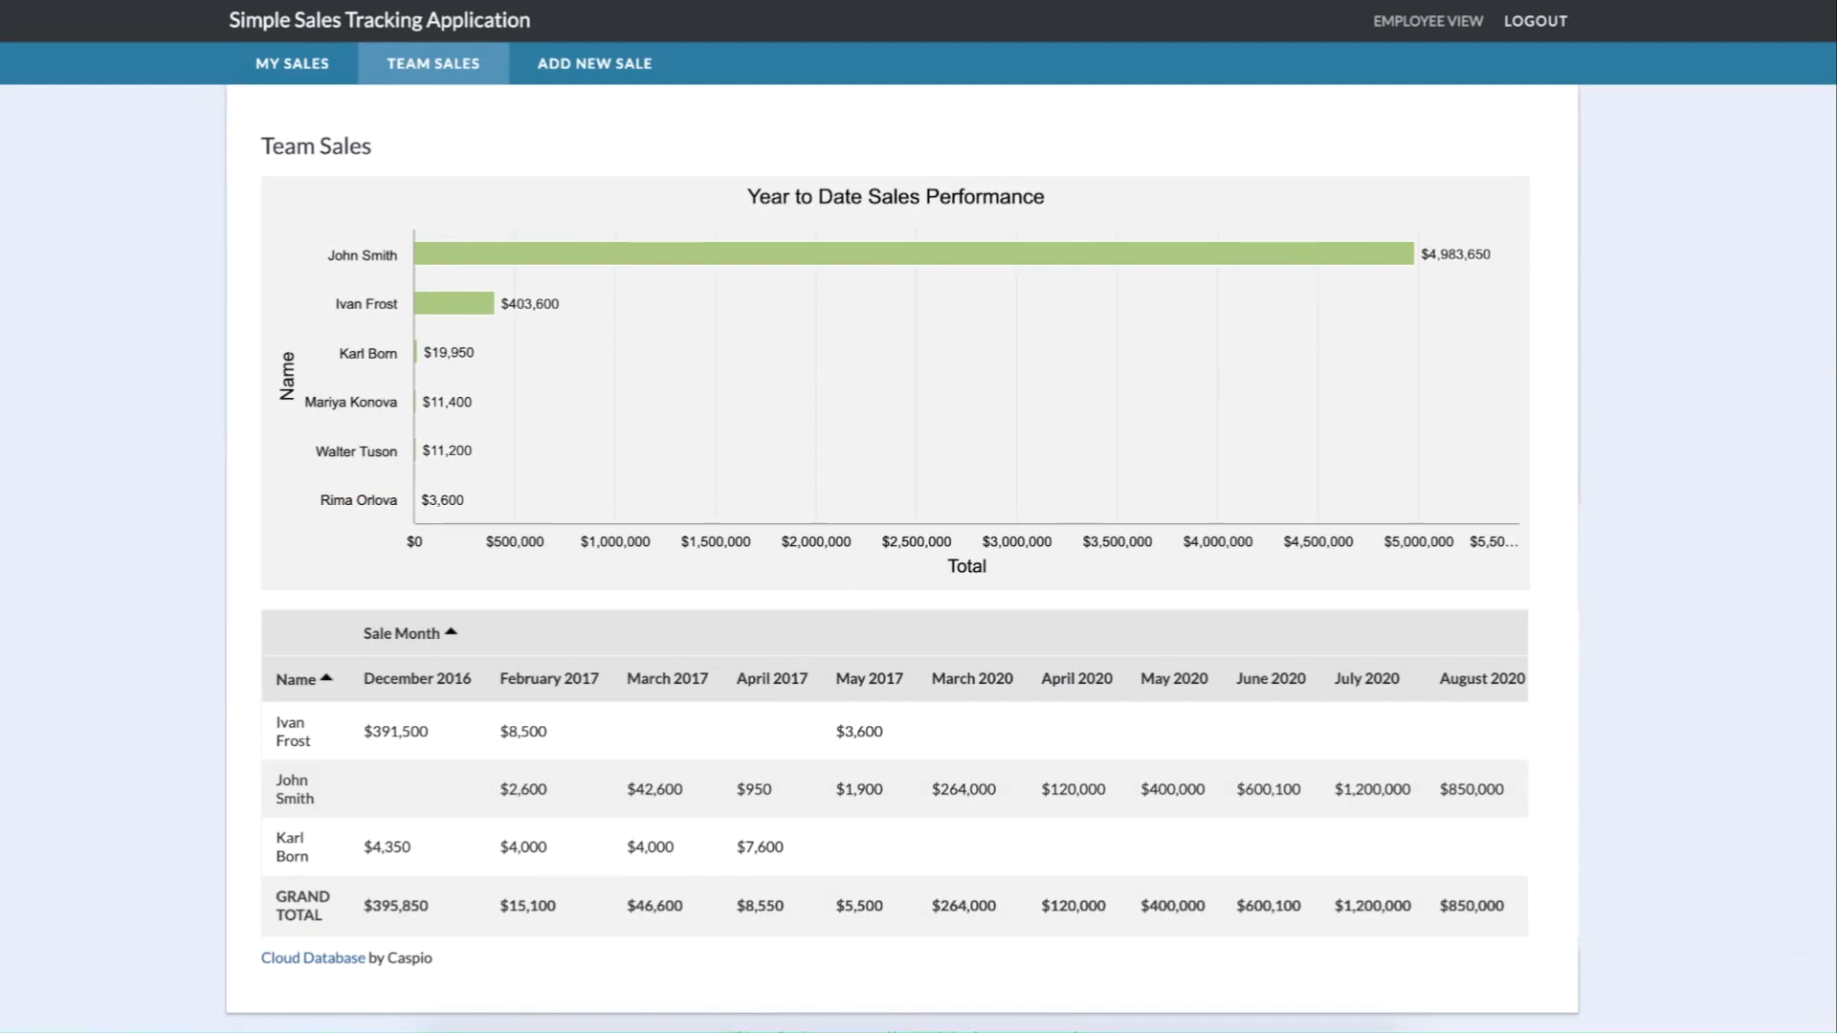
{"action": "left_click", "coordinate": [595, 63]}
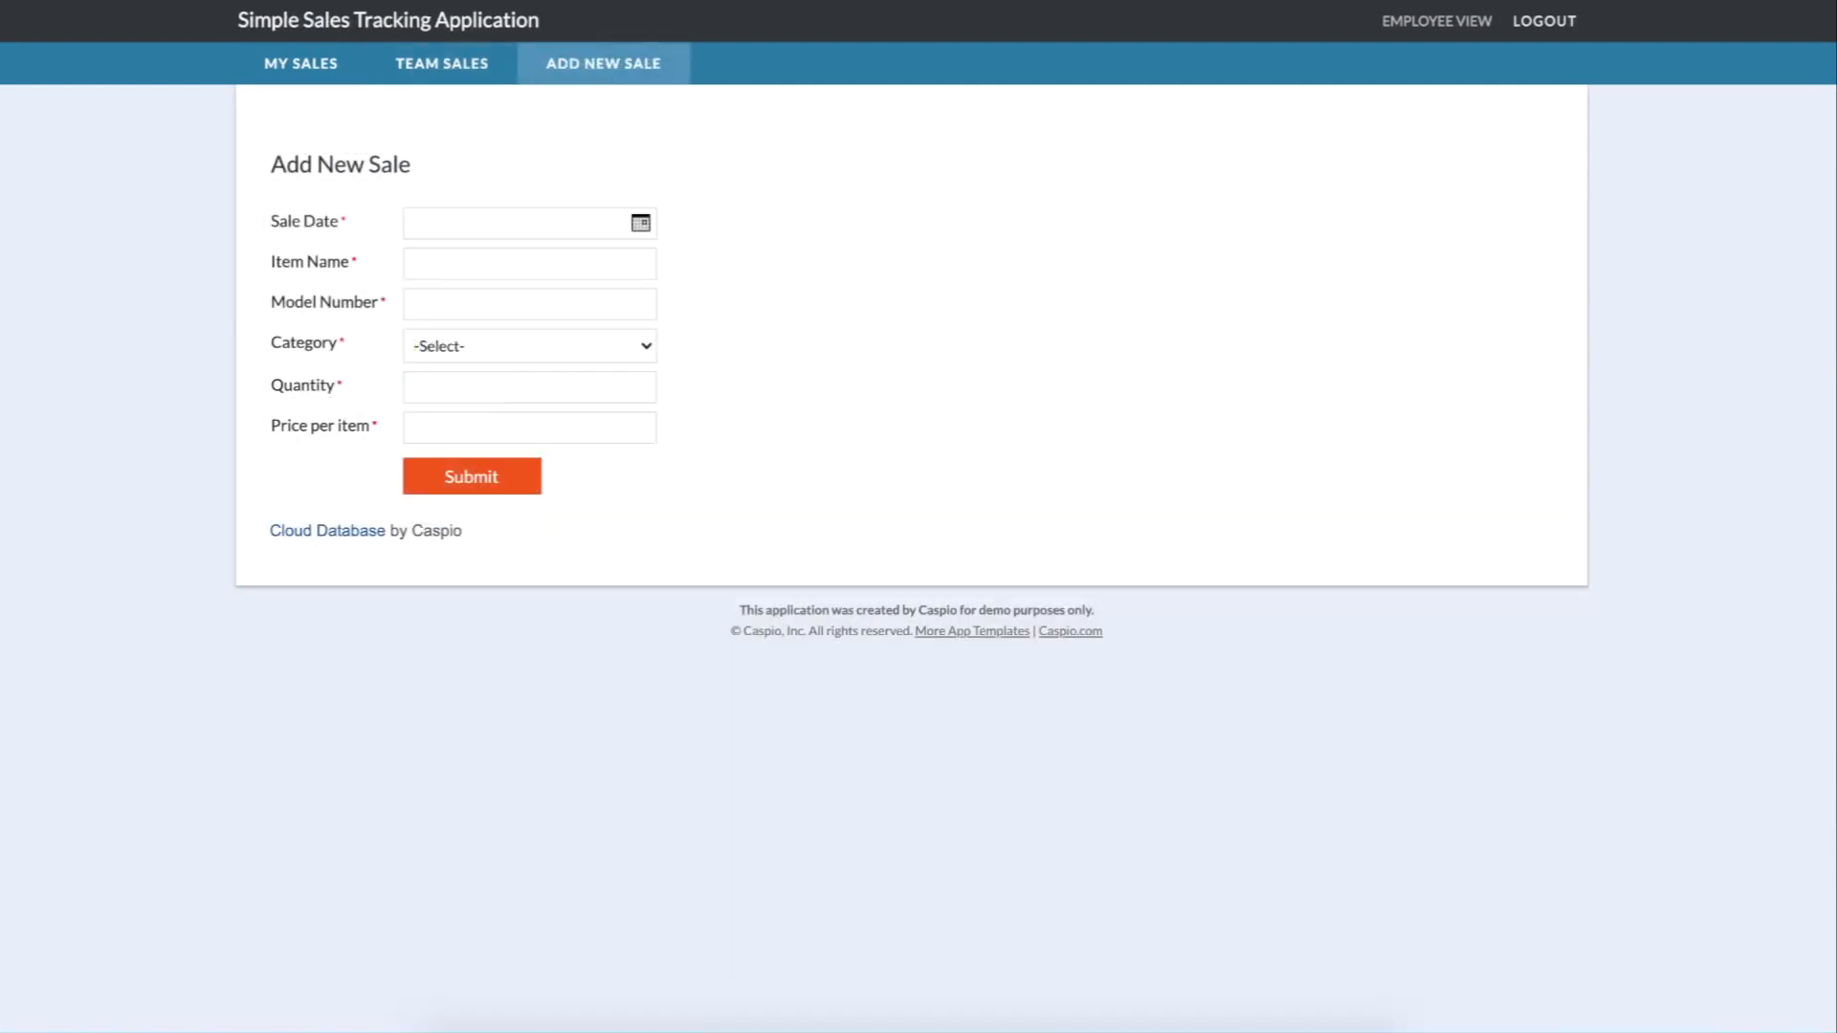
{"action": "left_click", "coordinate": [1437, 20]}
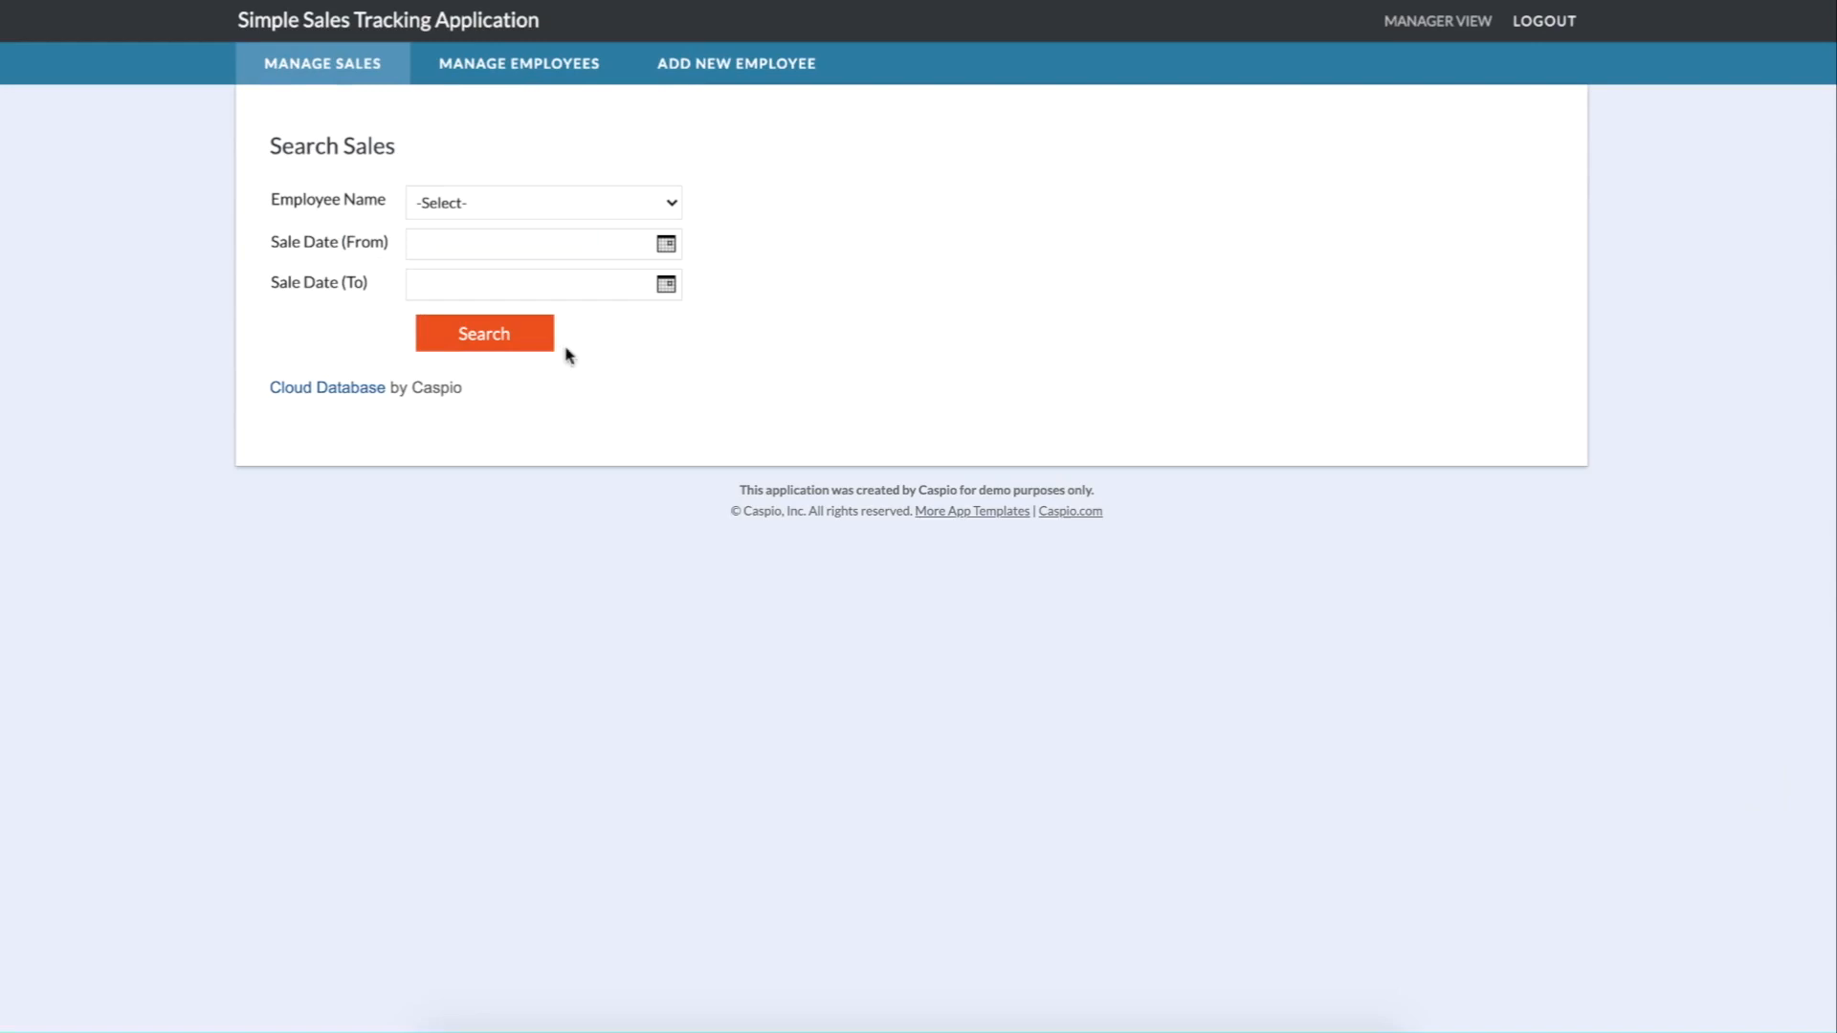
{"action": "left_click", "coordinate": [484, 334]}
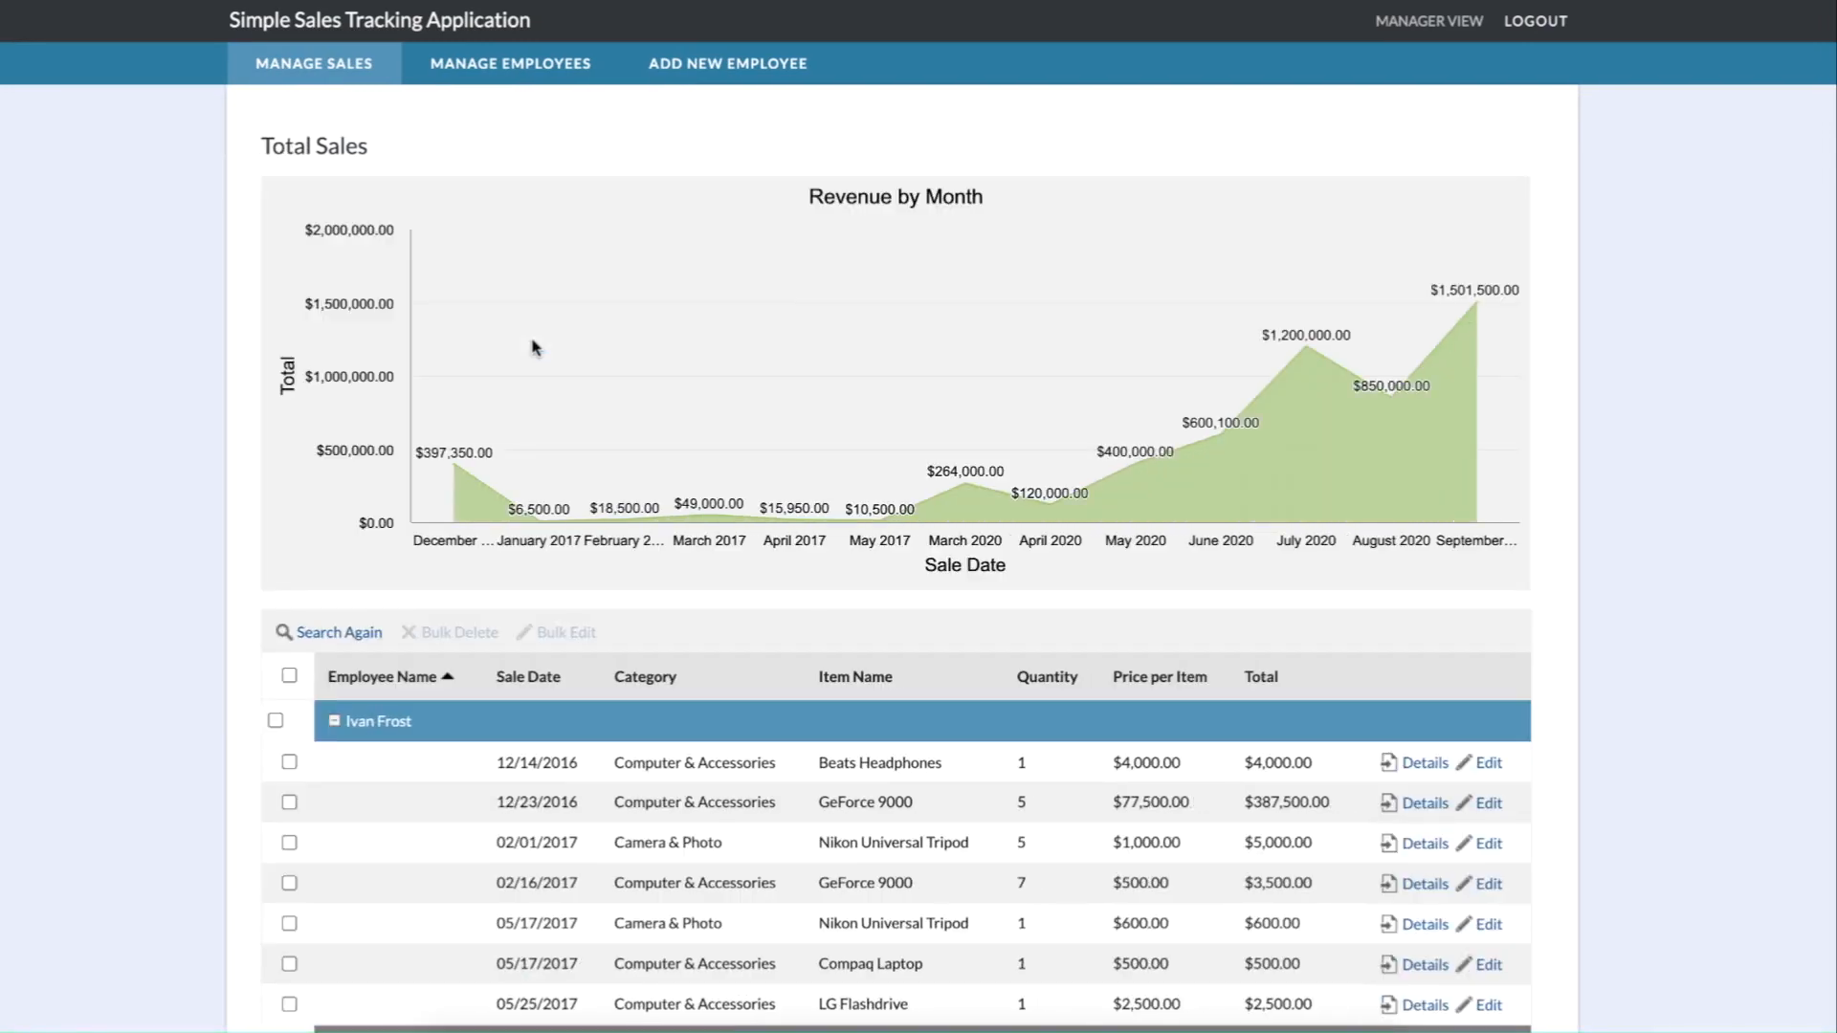
{"action": "left_click", "coordinate": [335, 721]}
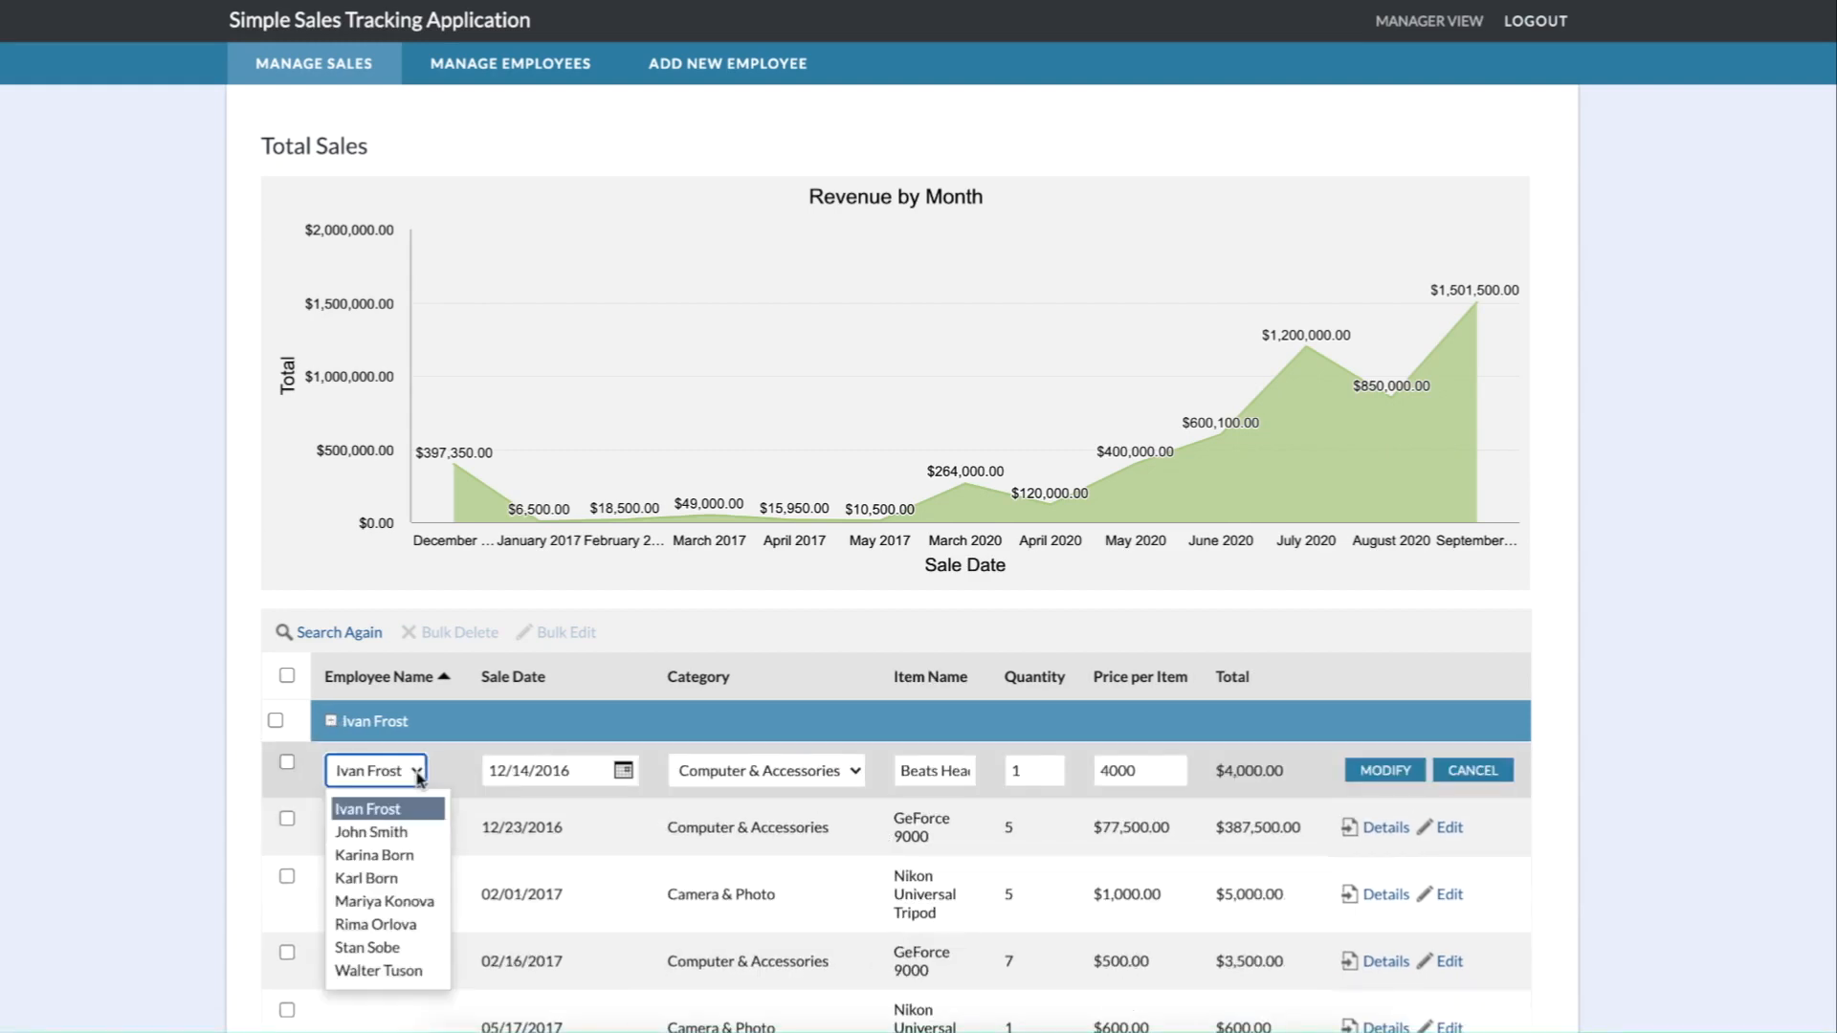
{"action": "left_click", "coordinate": [518, 63]}
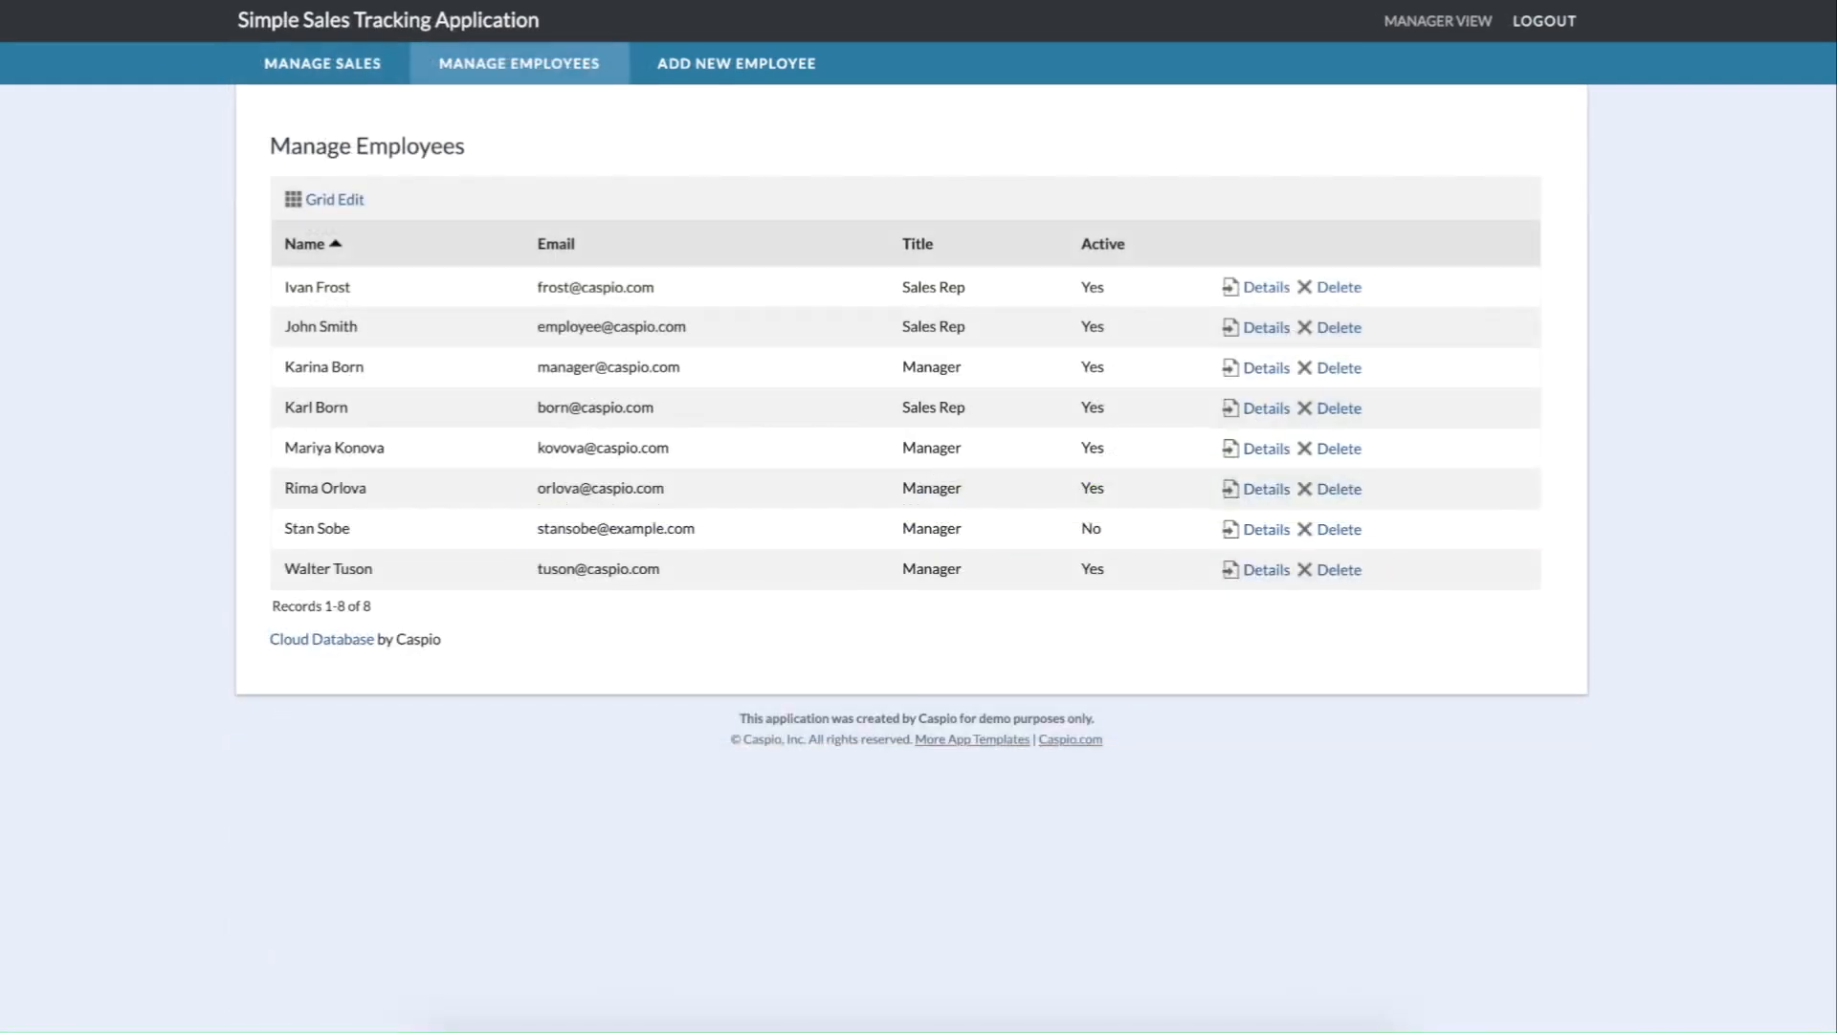
{"action": "left_click", "coordinate": [736, 64]}
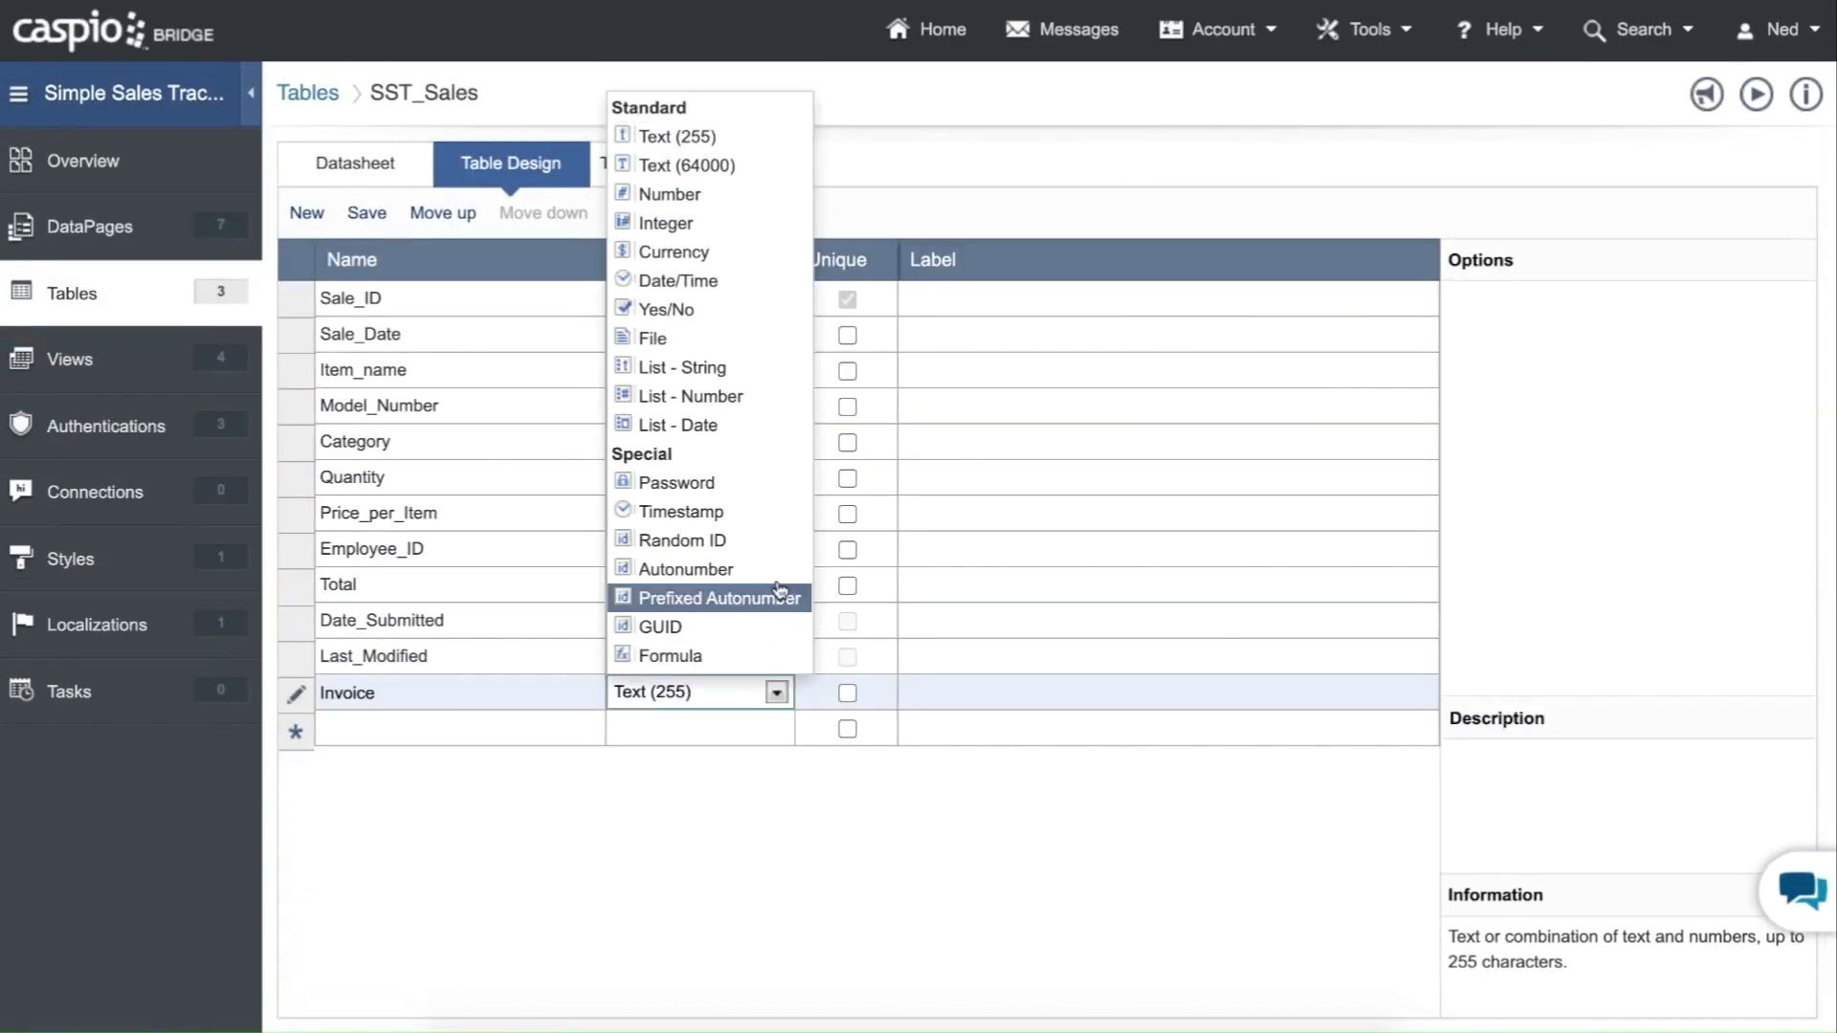
Open the Invoice field's data type list in SST_Sales Table Design.
{"action": "left_click", "coordinate": [89, 225]}
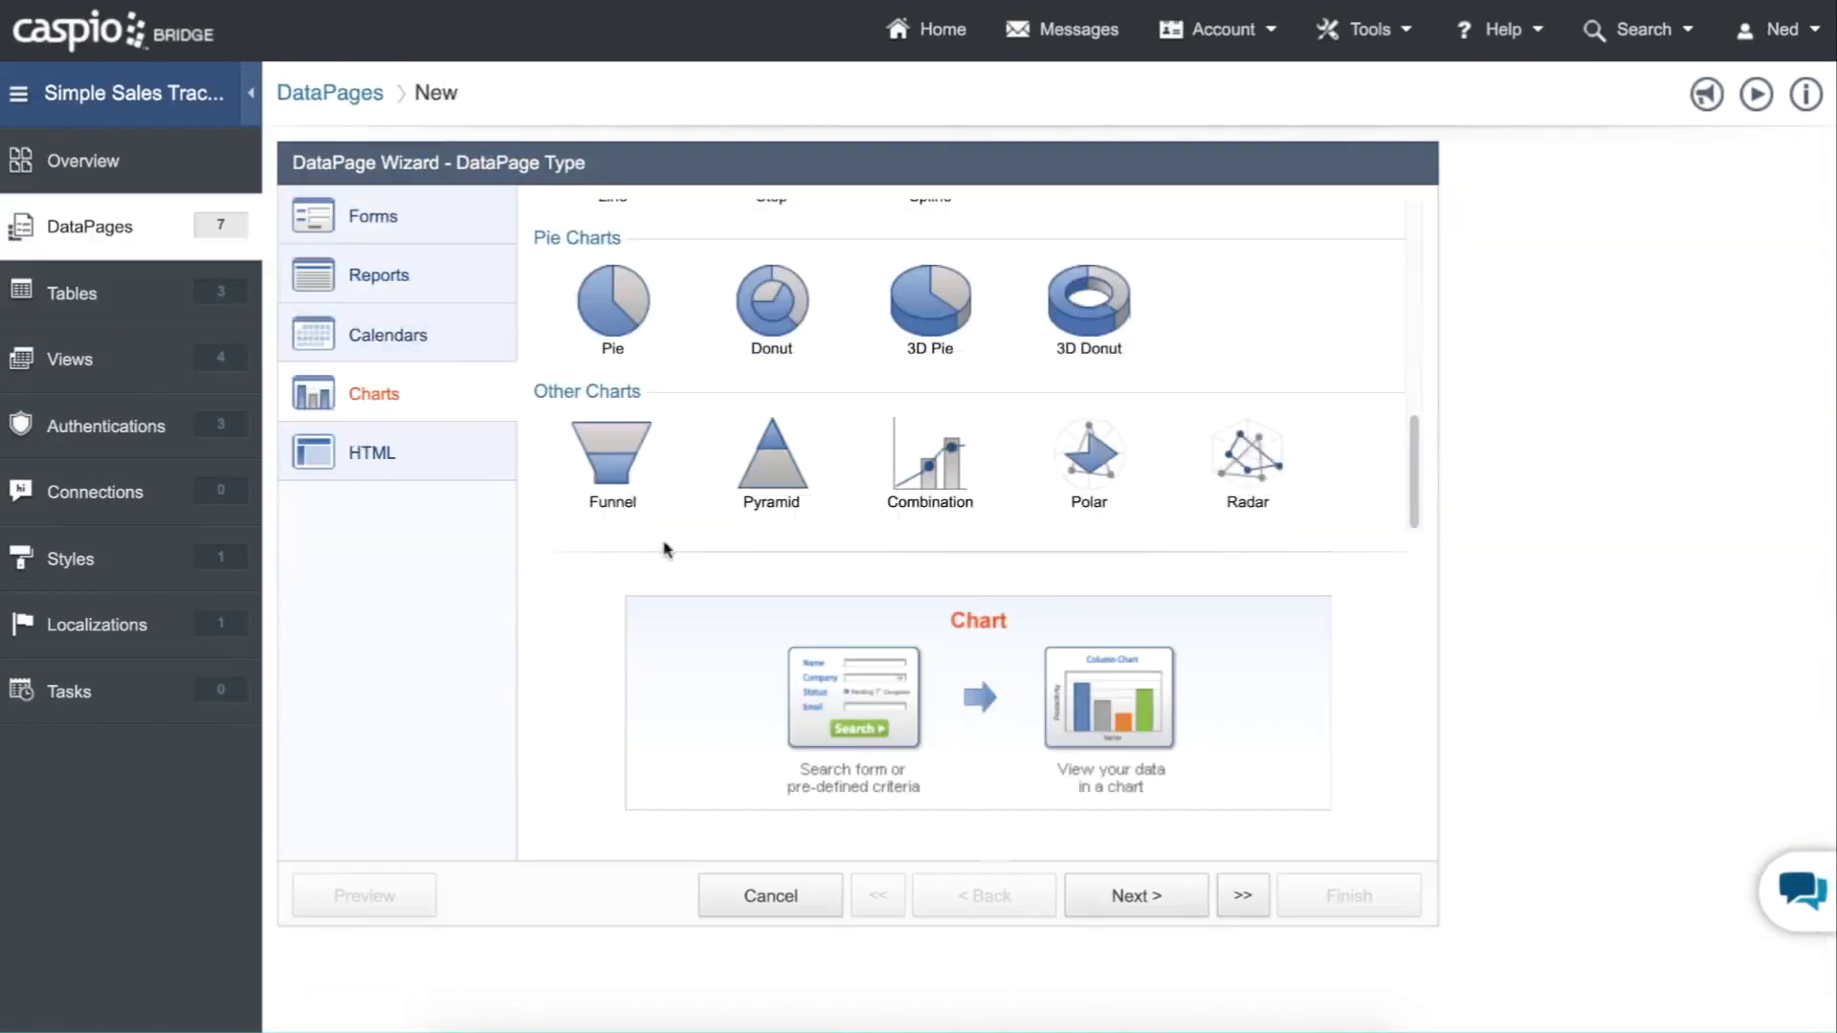
{"action": "left_click", "coordinate": [610, 460]}
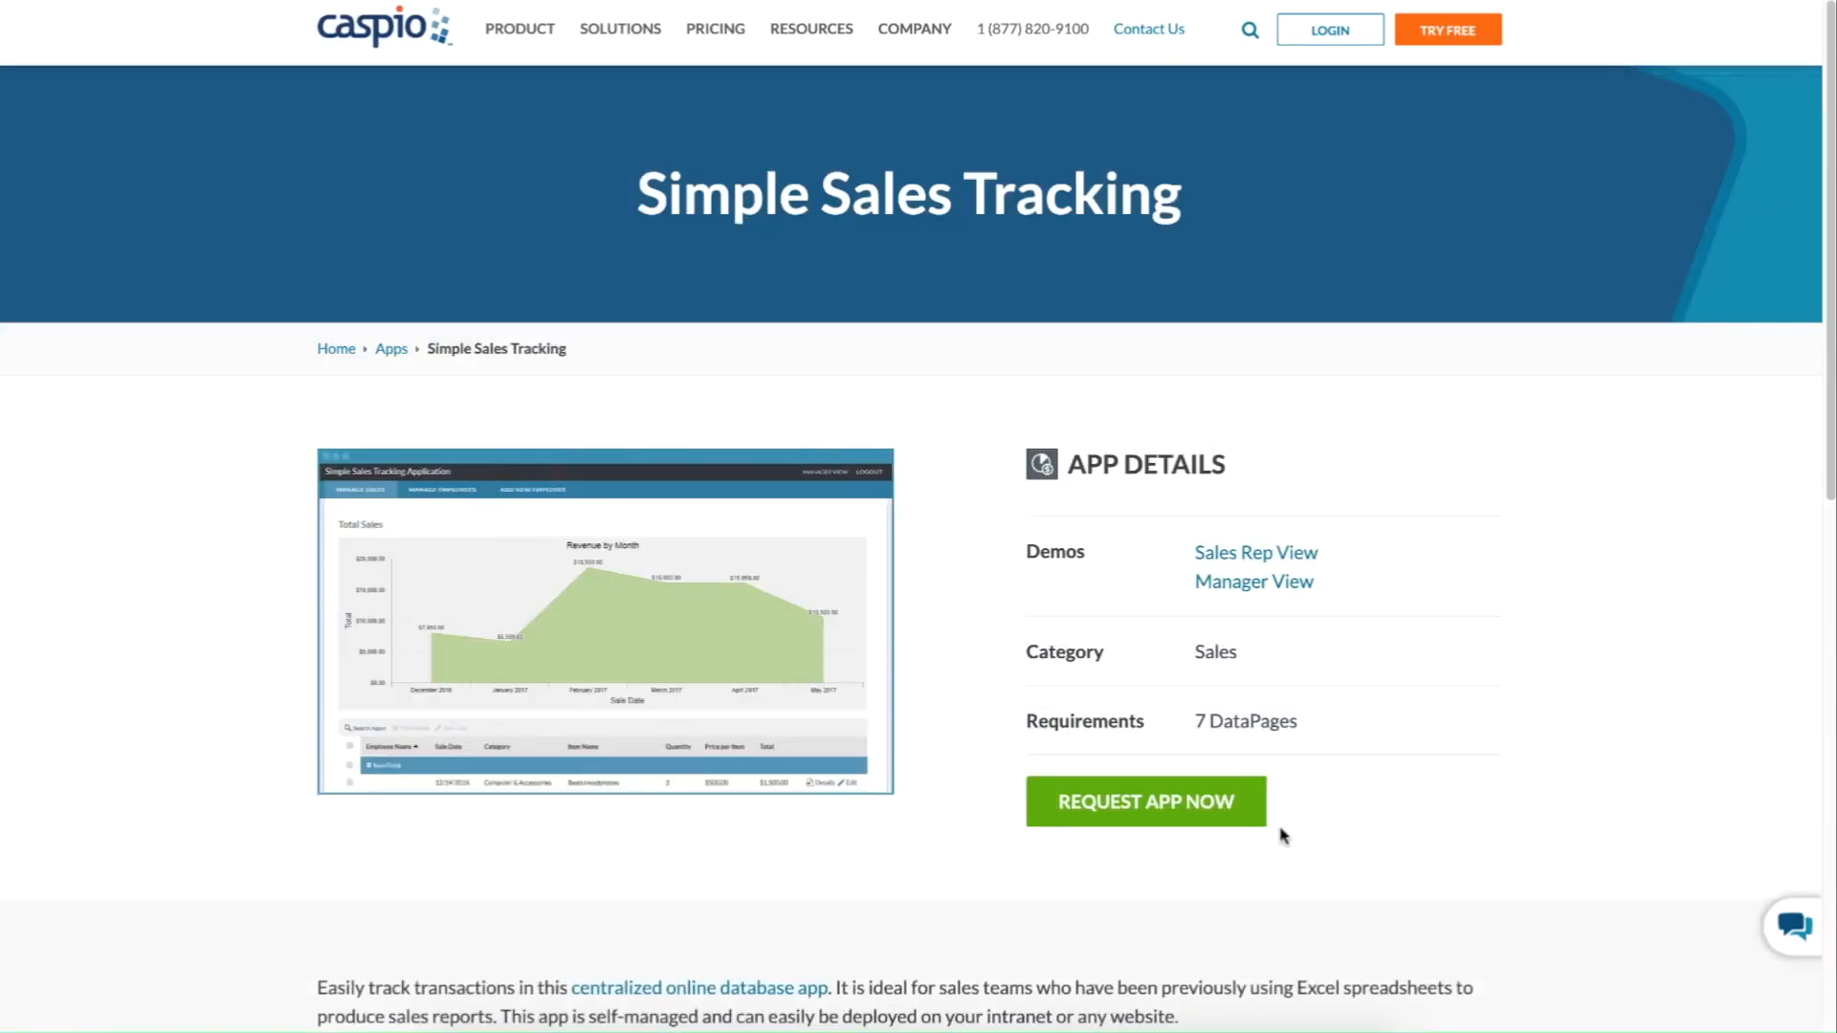
{"action": "mouse_move", "coordinate": [1263, 826]}
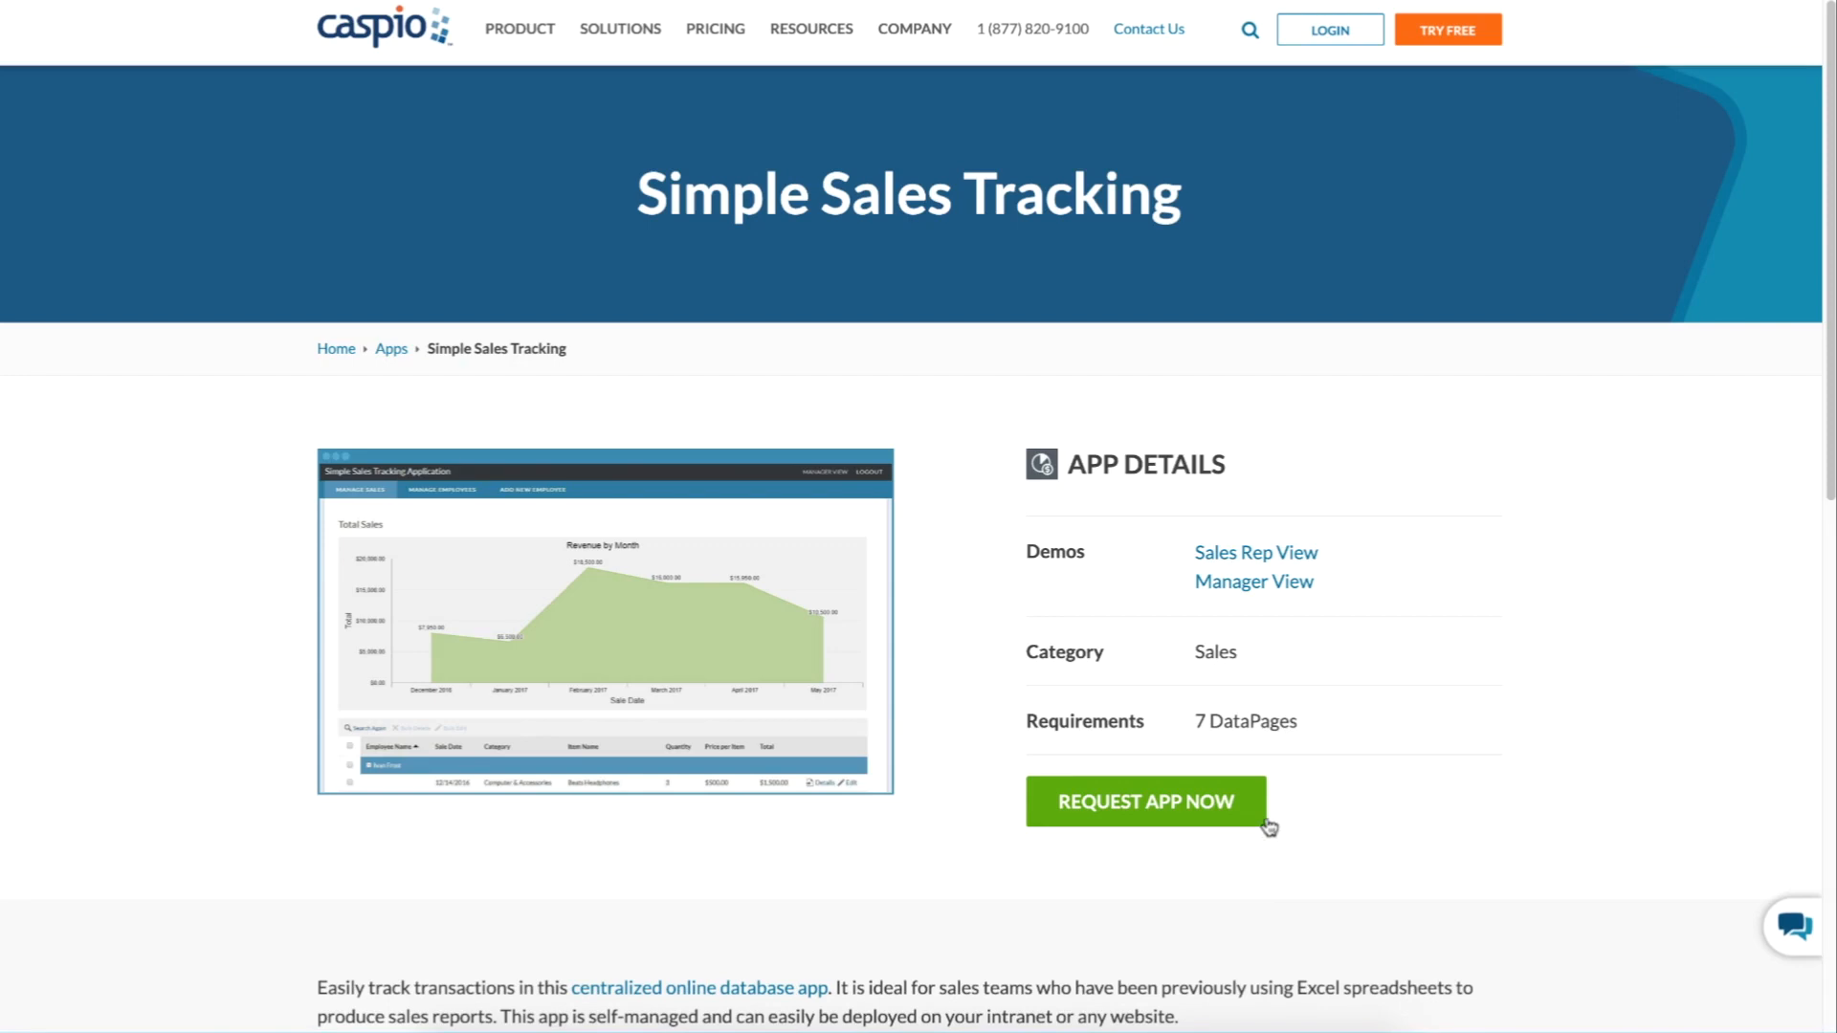
Request the Simple Sales Tracking app via the green Request App Now button.
{"action": "left_click", "coordinate": [1144, 801]}
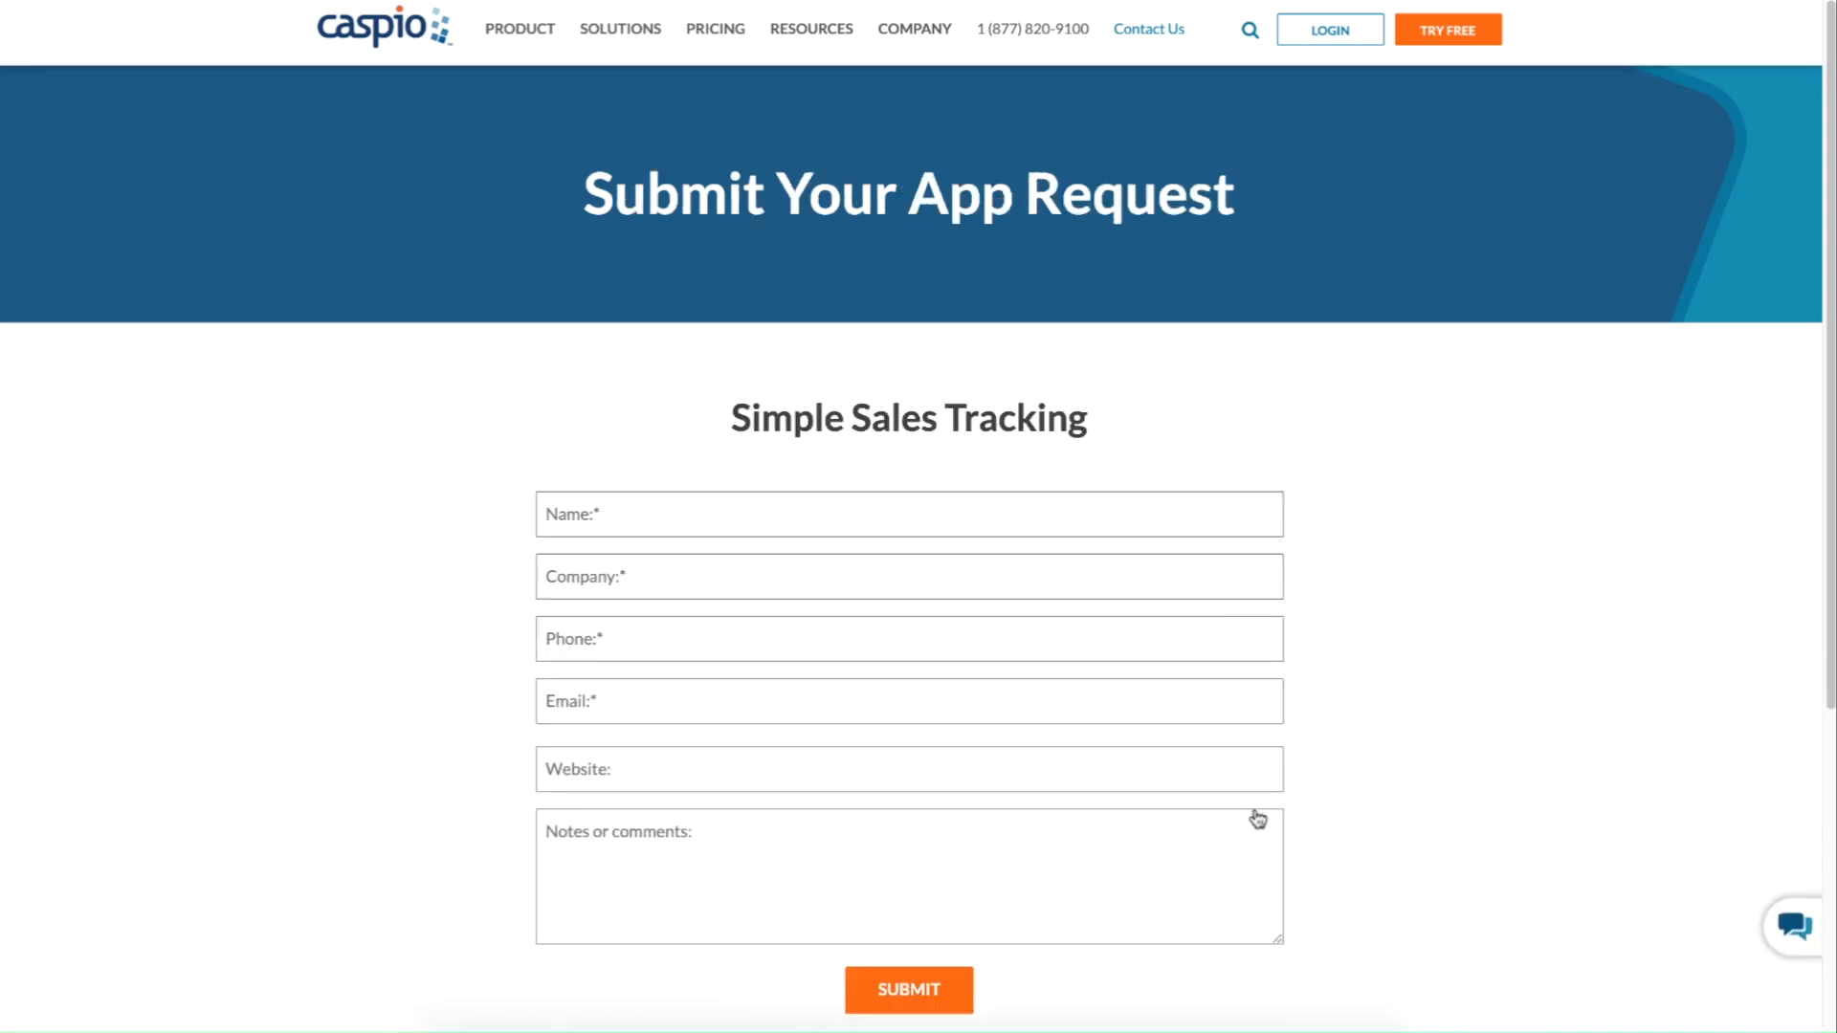